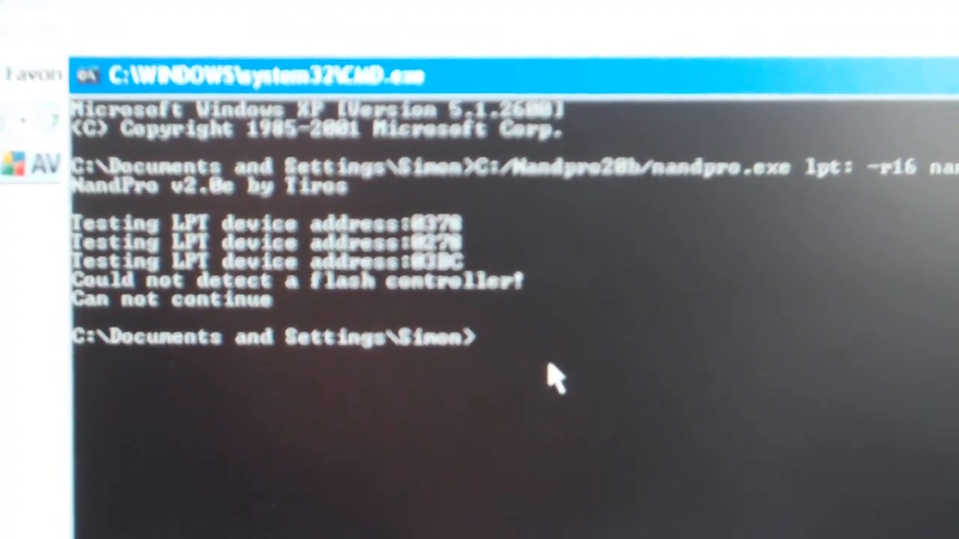
Re-enter C:/Nandpro20b/nandpro.exe lpt: -r16 nand1.bin, then review the tutorial's Dumping the NAND section
right_click(554, 375)
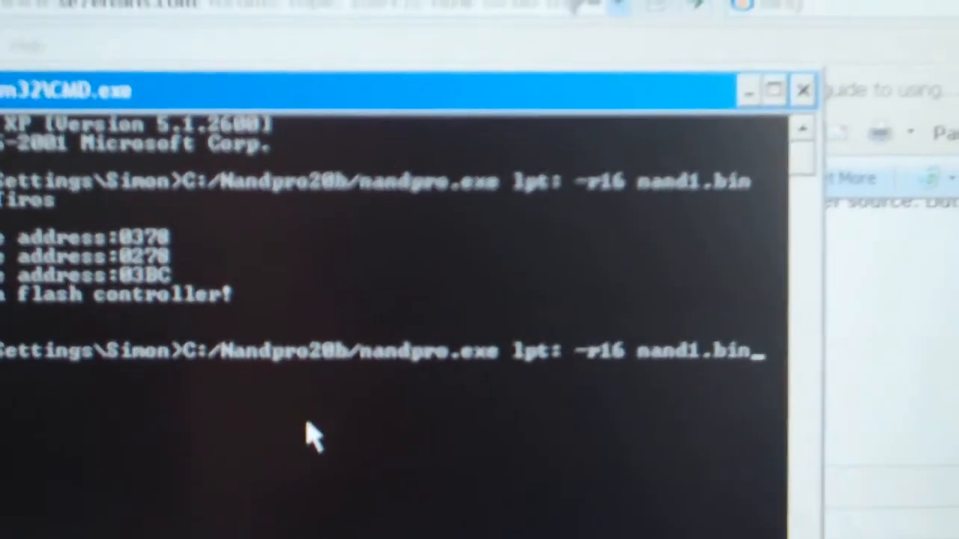
key(Return)
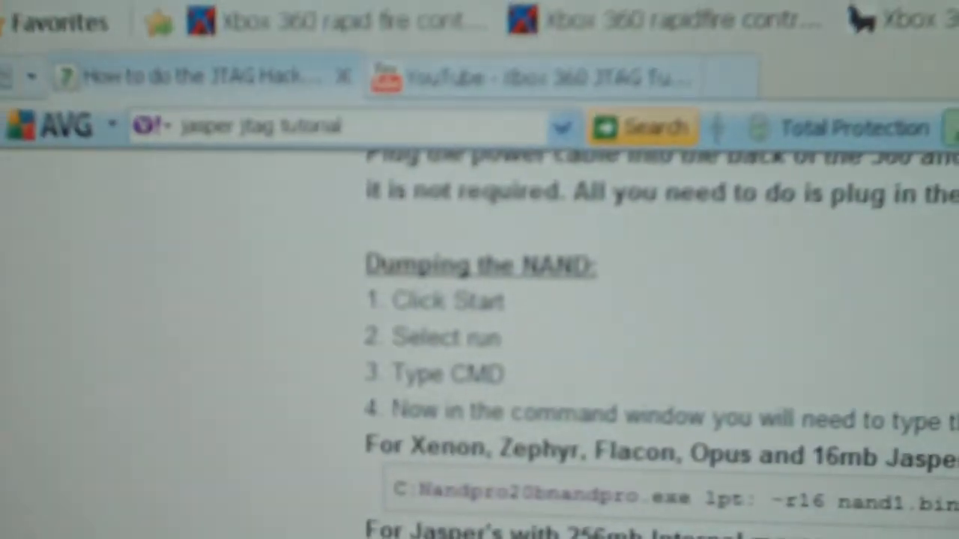
scroll(down, 3)
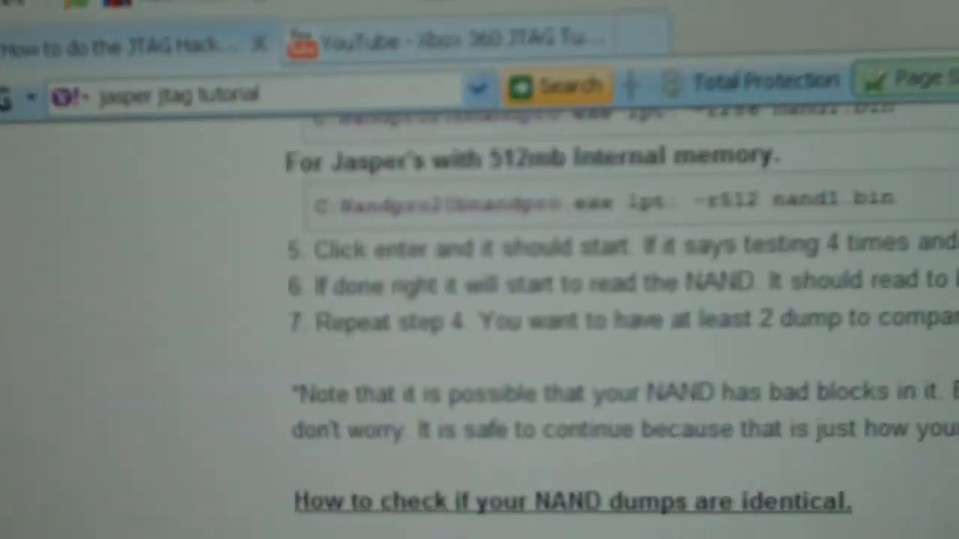